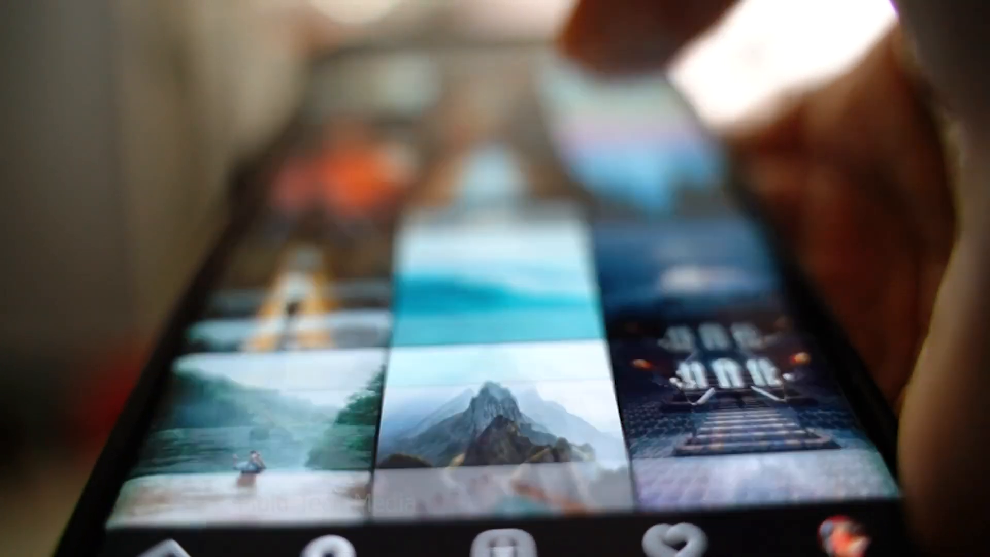
Step: Browse down the Android Unlocker product page and return to its top
scroll(down, 3)
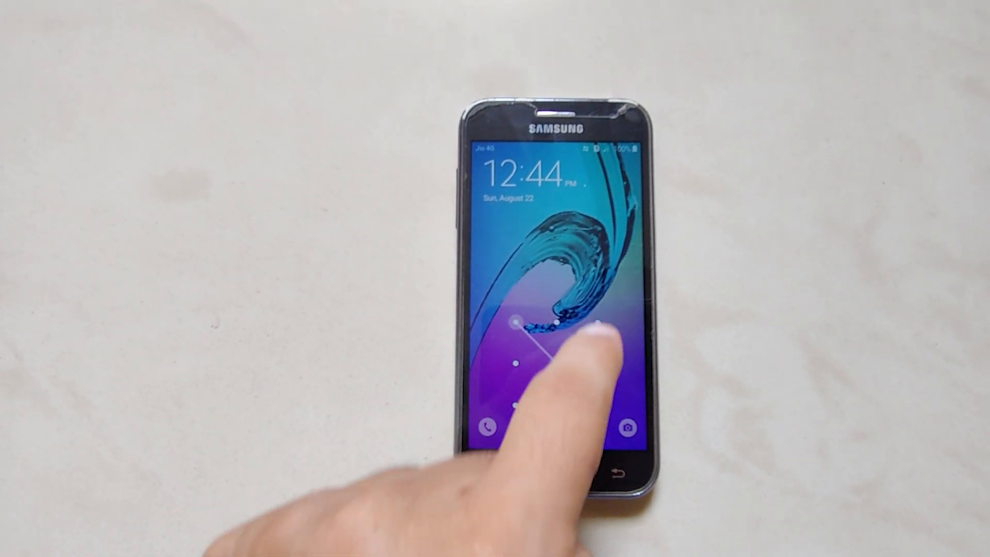
click(568, 325)
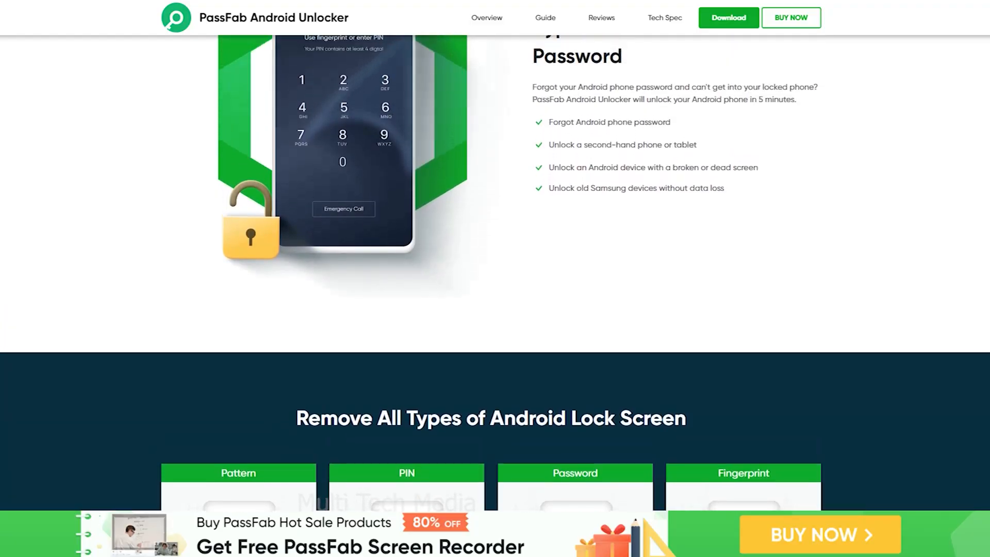
scroll(up, 3)
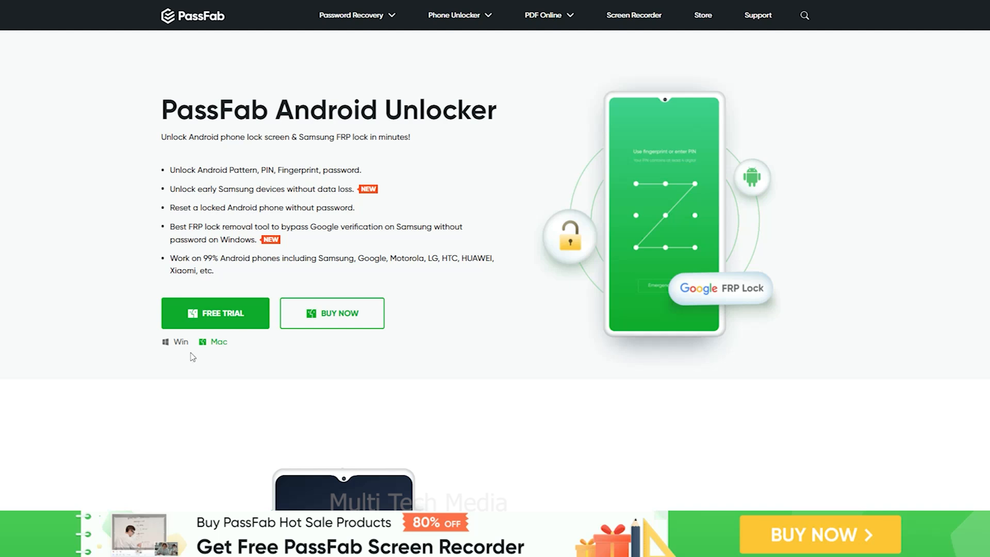
Step: Choose the Windows version of Android Unlocker and go to Buy Now
click(332, 314)
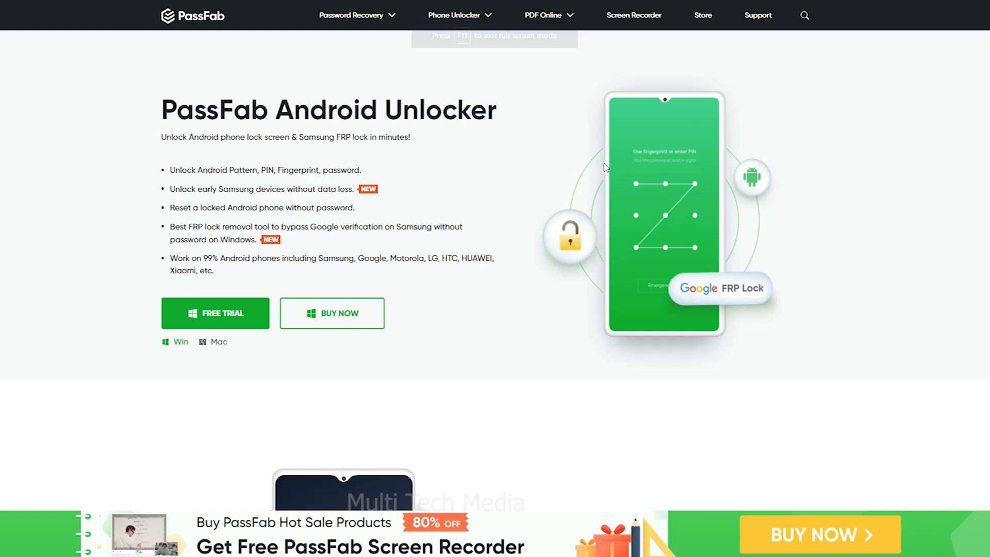
click(215, 313)
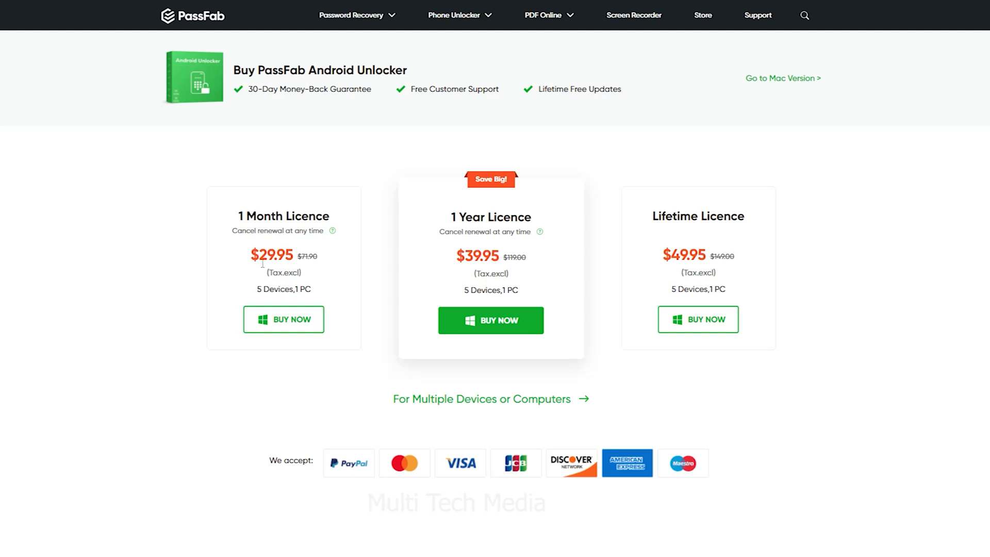
mouse_move(284, 320)
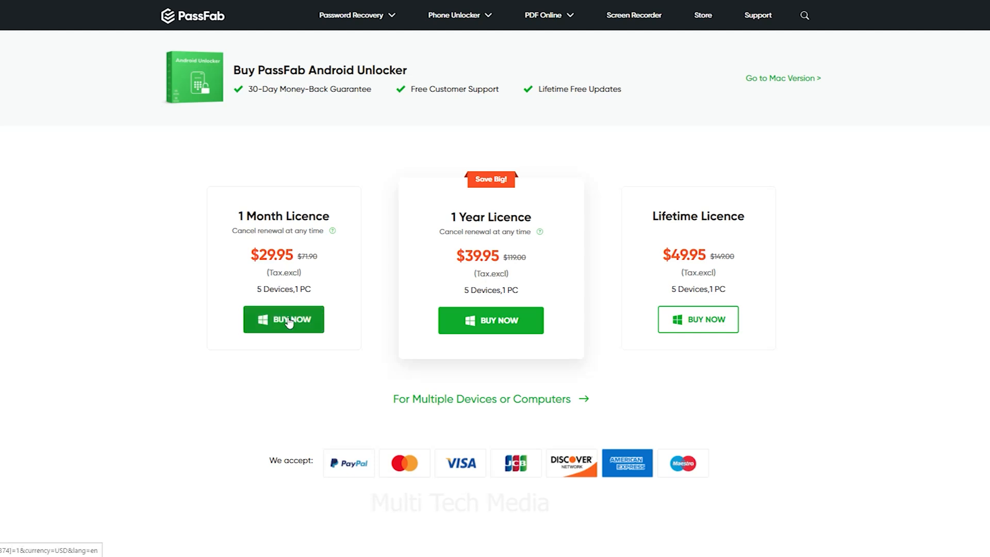
Step: Select the 1 Month Licence for purchase, reaching checkout at 2,911.54 INR
click(283, 320)
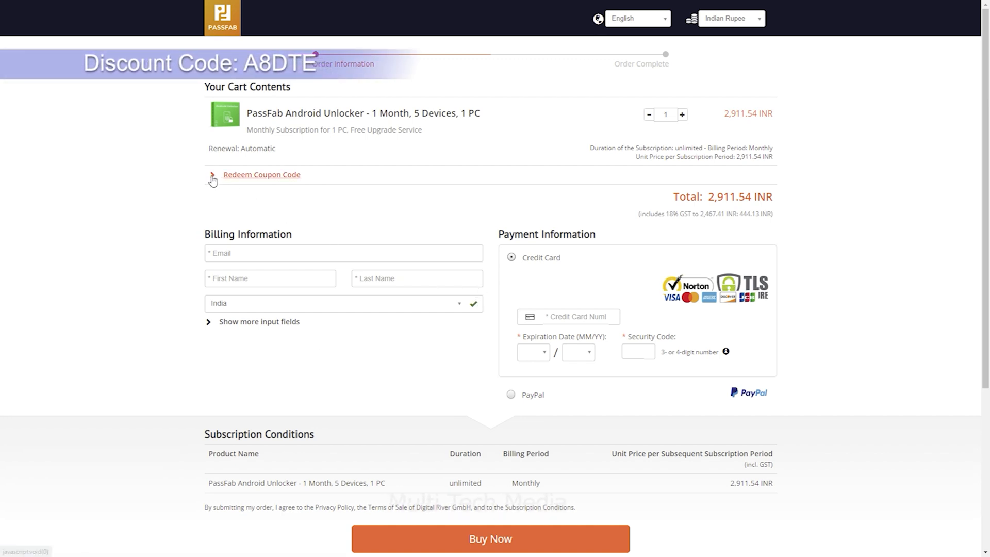
Step: Apply coupon A8DTE for 30% off (total 2,038.08 INR) and choose PayPal payment
click(261, 174)
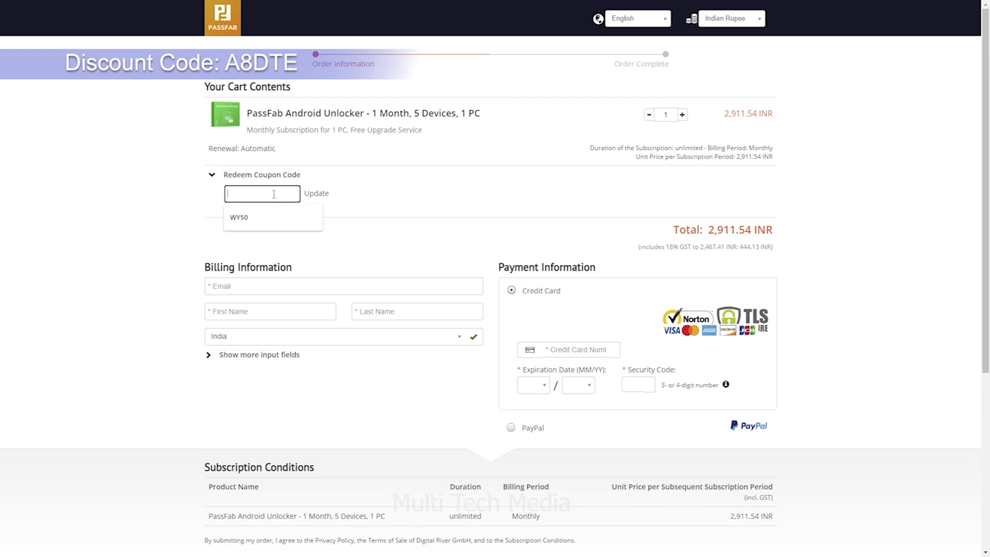
click(316, 192)
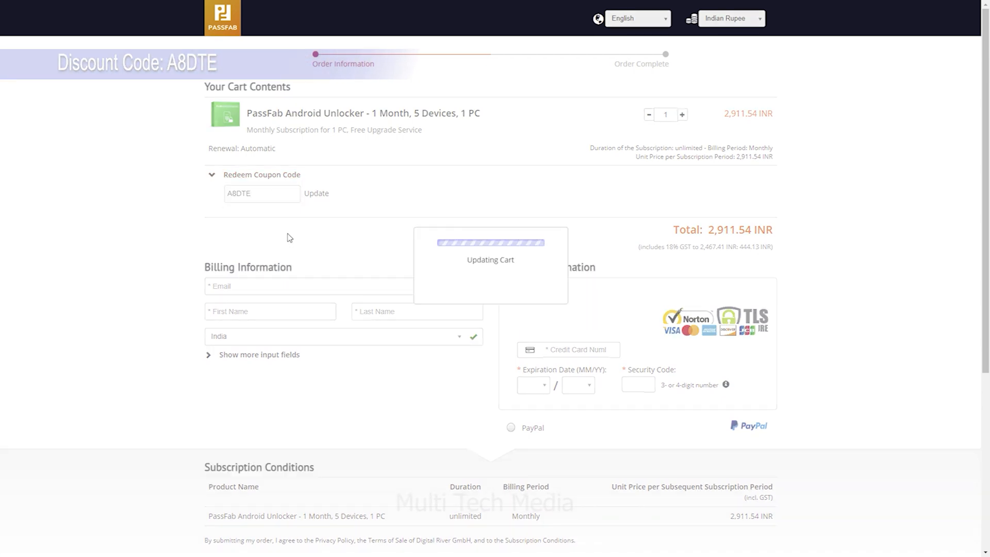
click(317, 193)
text(ege)
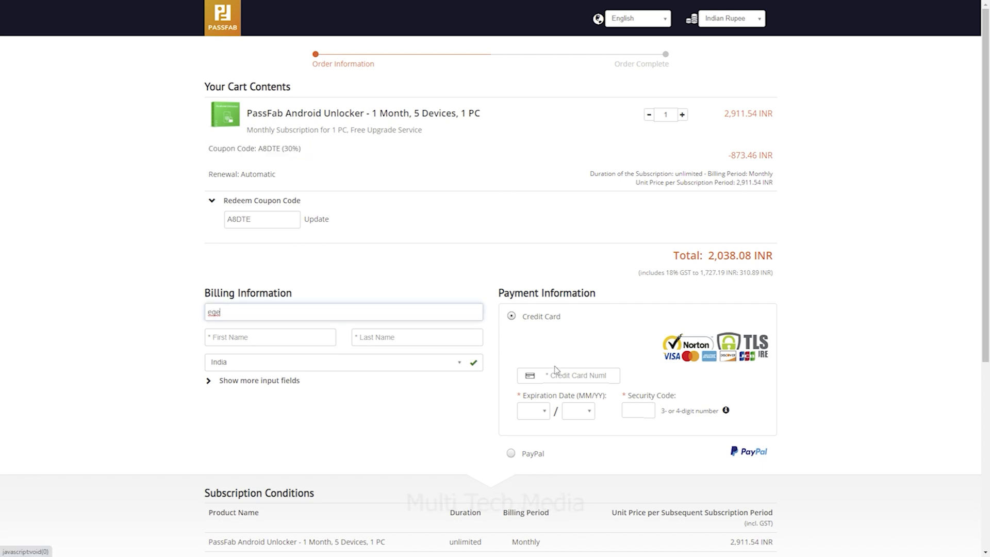
scroll(down, 3)
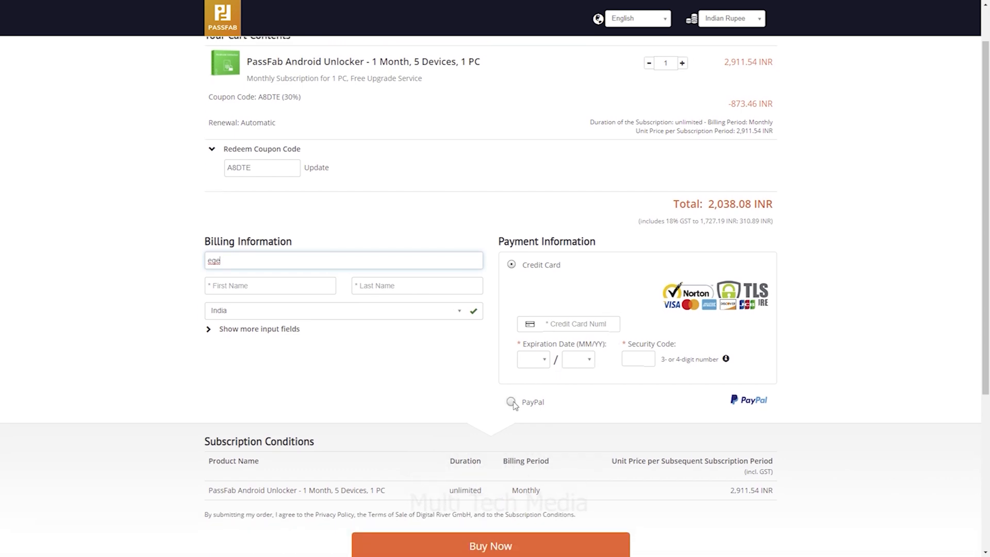
click(512, 402)
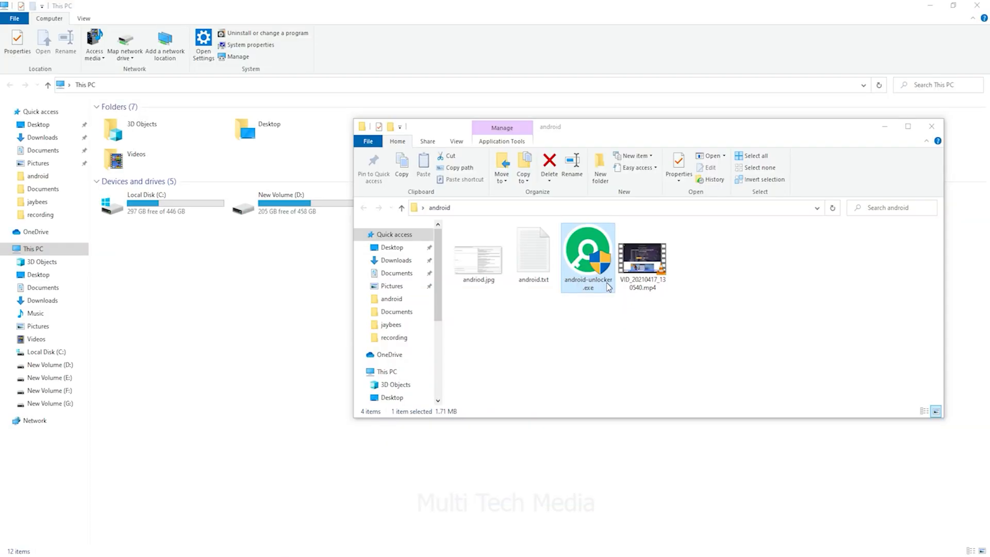
Step: Run android-unlocker.exe and install PassFab Android Unlocker
double_click(587, 253)
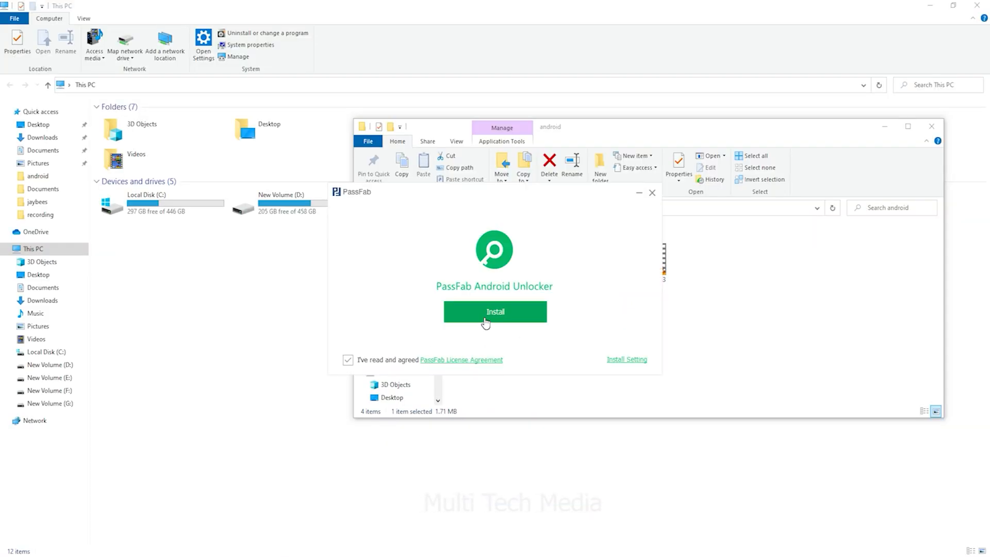
click(626, 359)
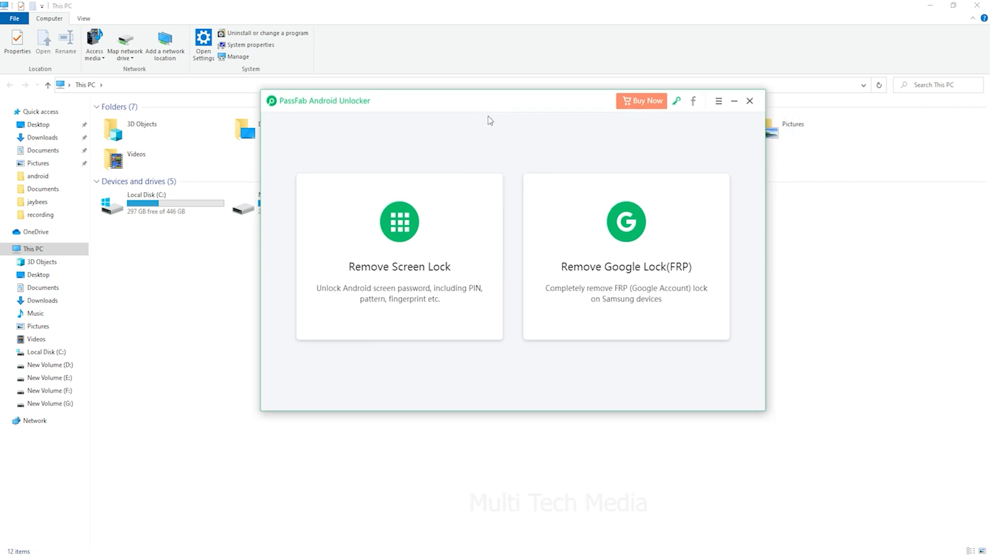
Step: Register the software with the purchased email and code, then choose Remove Screen Lock
click(675, 100)
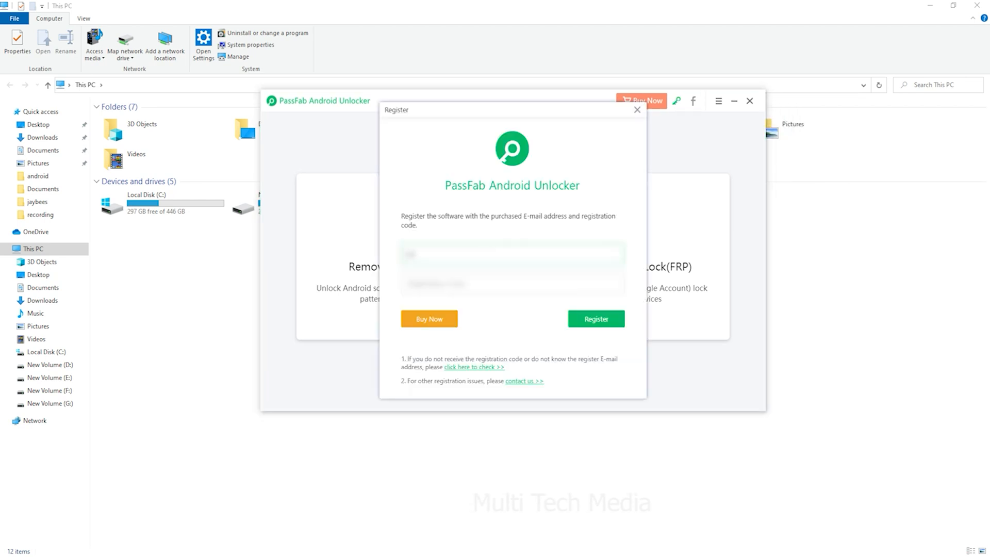
click(636, 110)
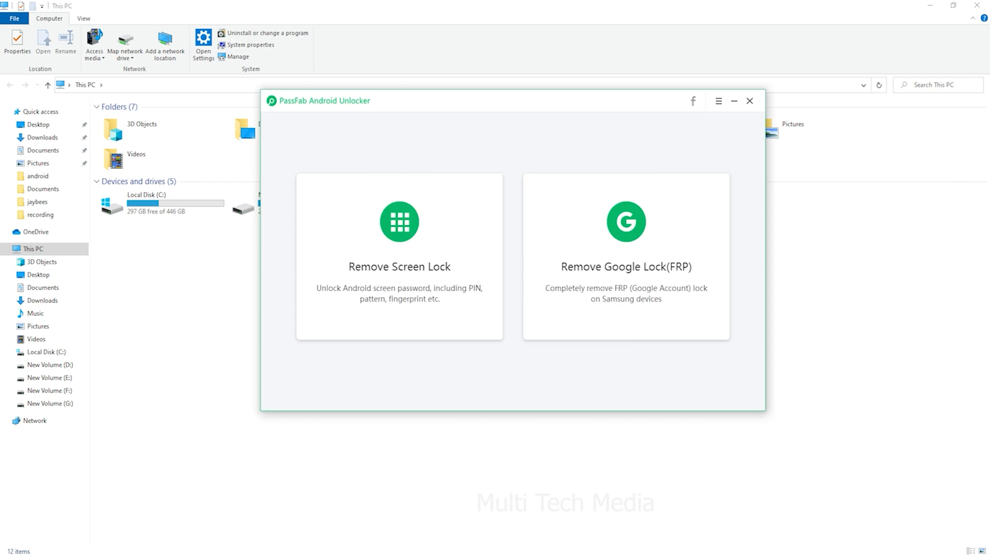
click(398, 256)
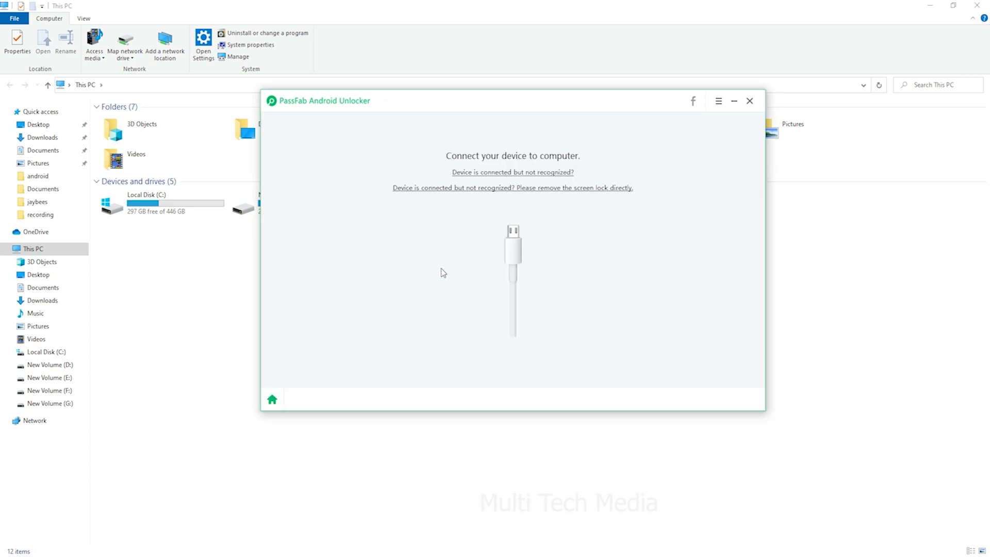
mouse_move(457, 196)
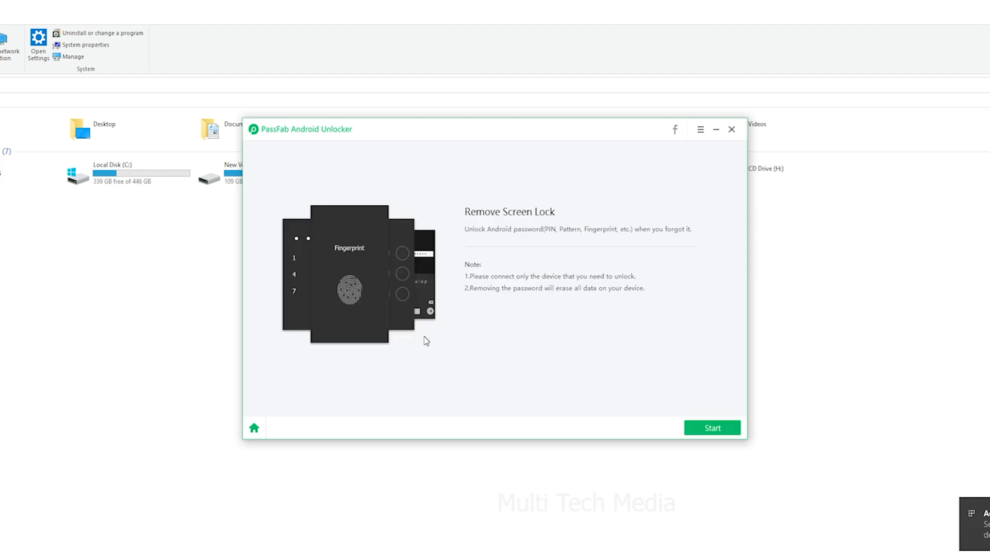
mouse_move(458, 342)
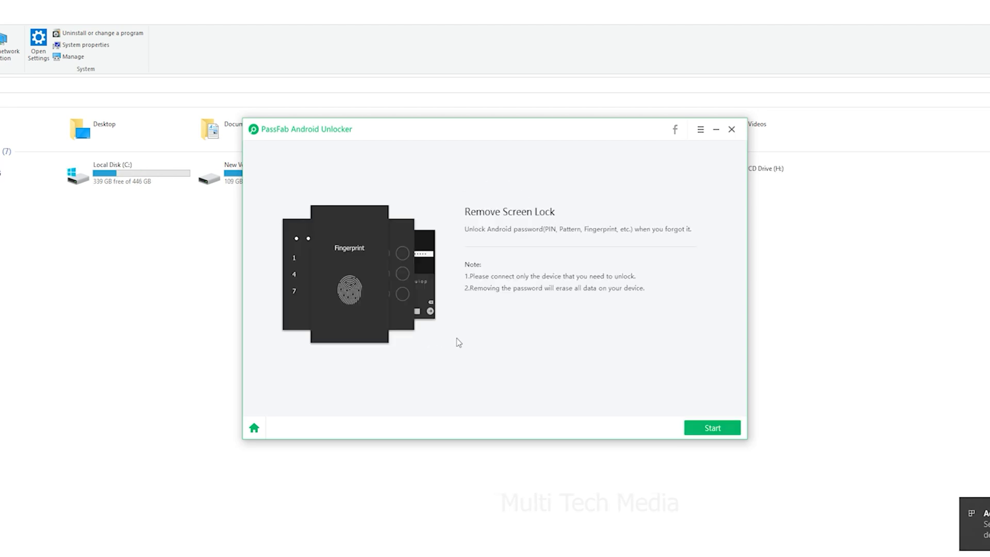
mouse_move(328, 364)
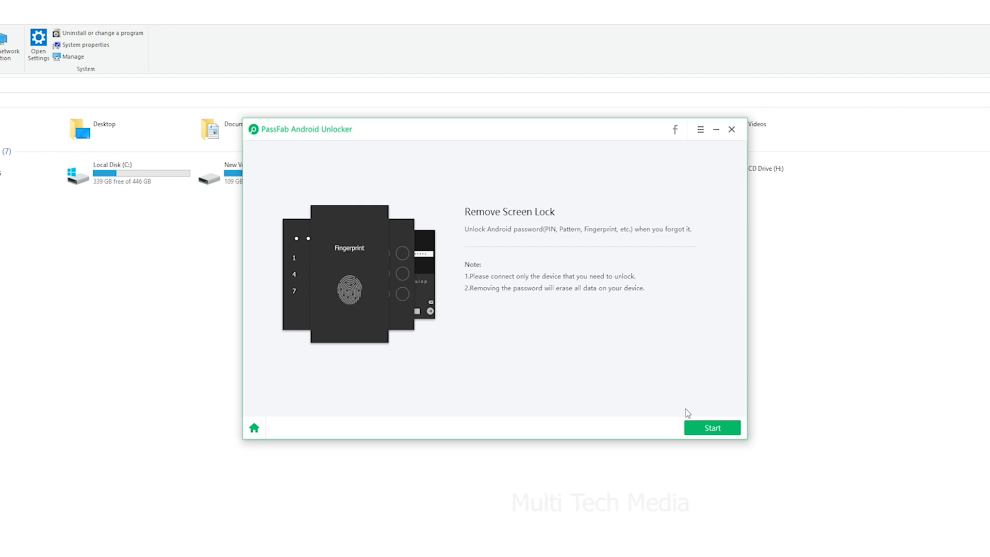
Step: Start screen lock removal and confirm that all device data will be erased
click(712, 427)
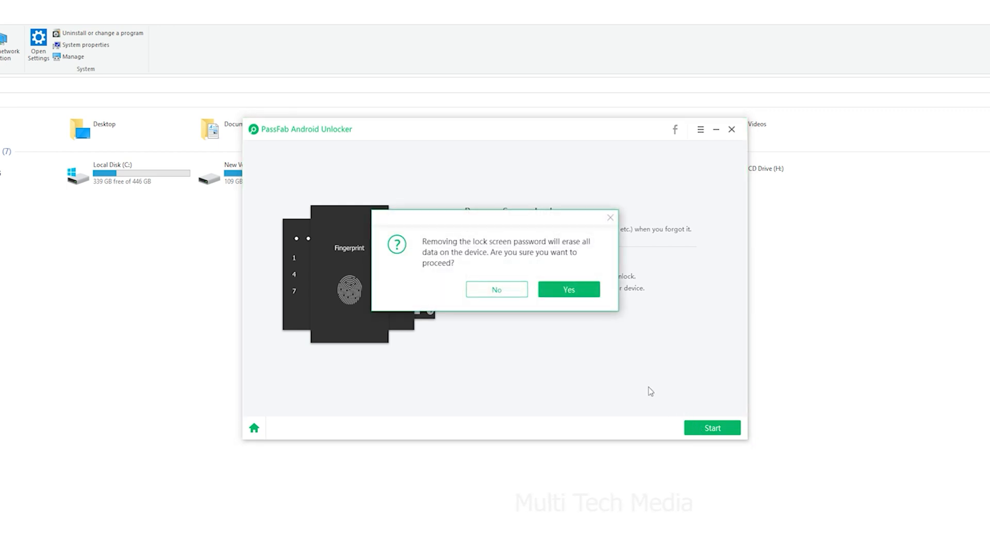
click(568, 289)
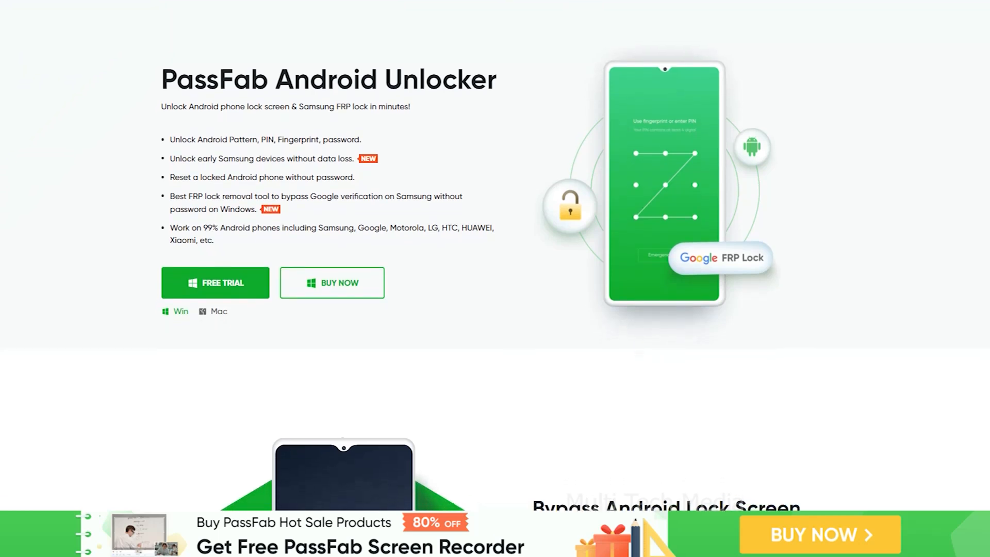
scroll(down, 3)
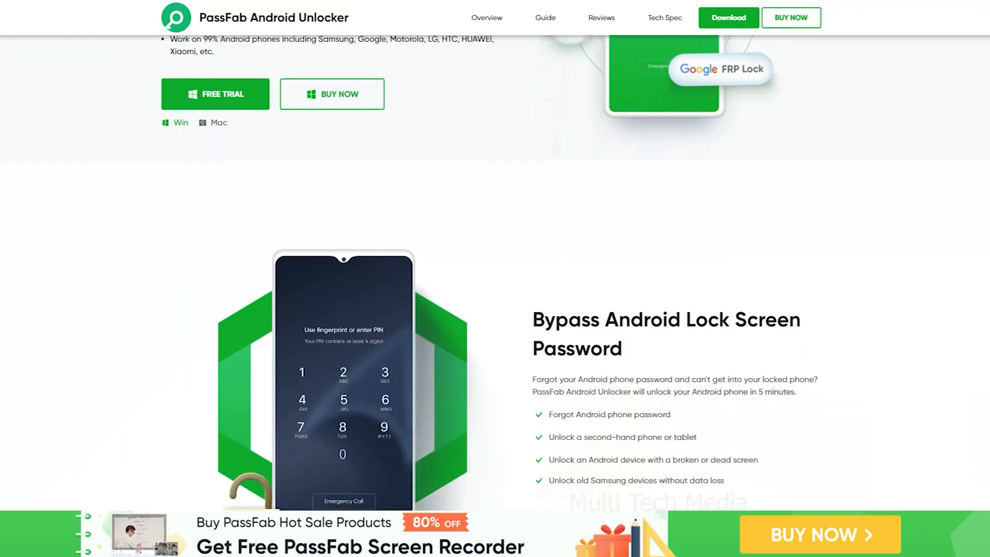
scroll(down, 3)
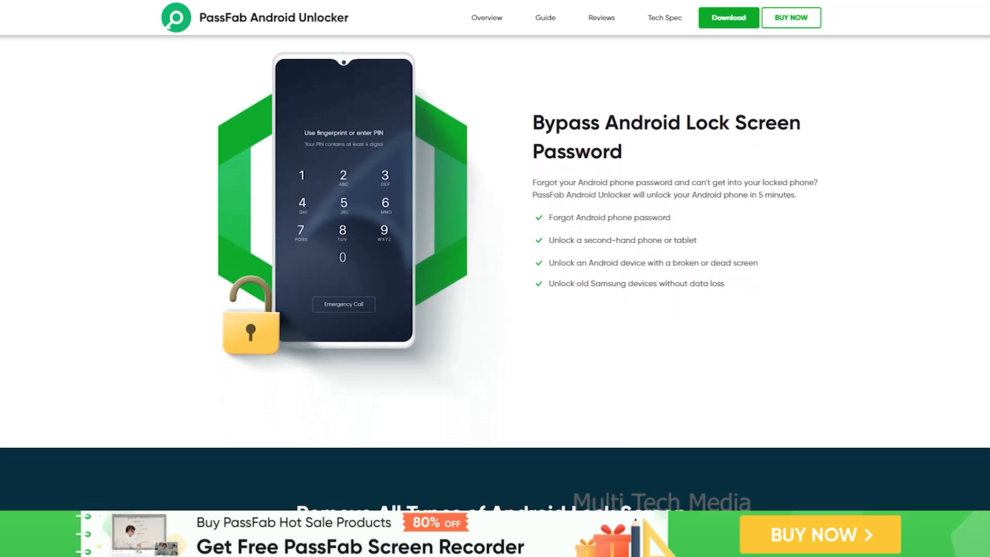
scroll(down, 3)
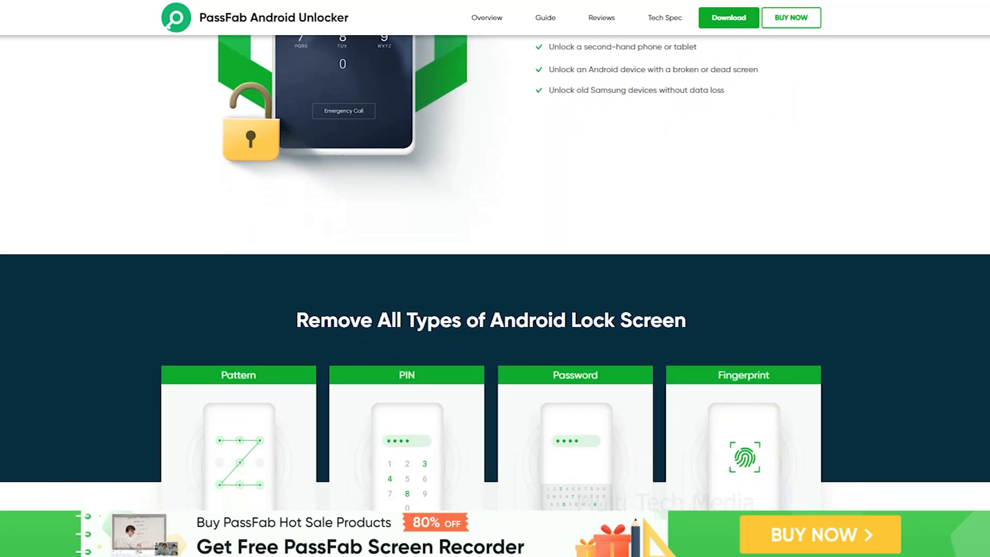
scroll(down, 3)
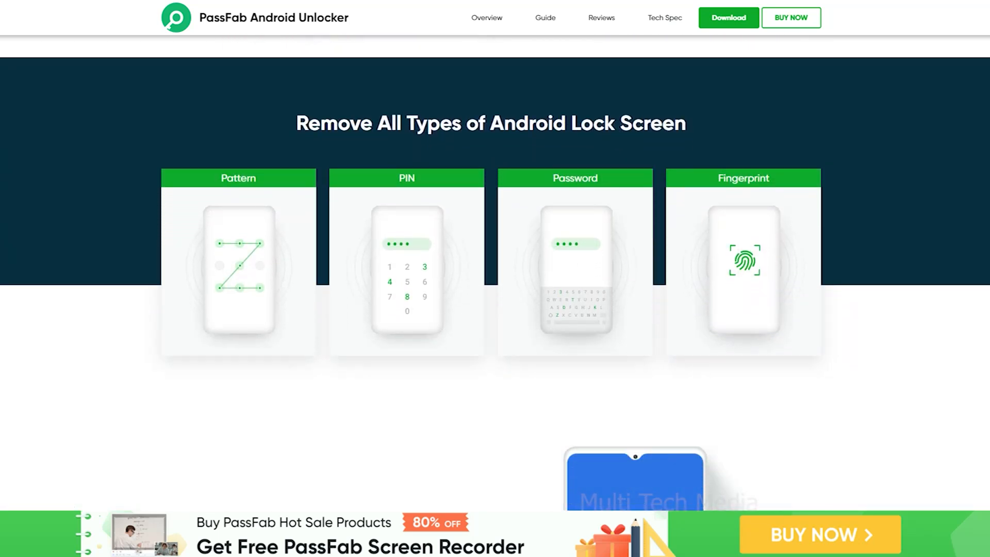
scroll(down, 3)
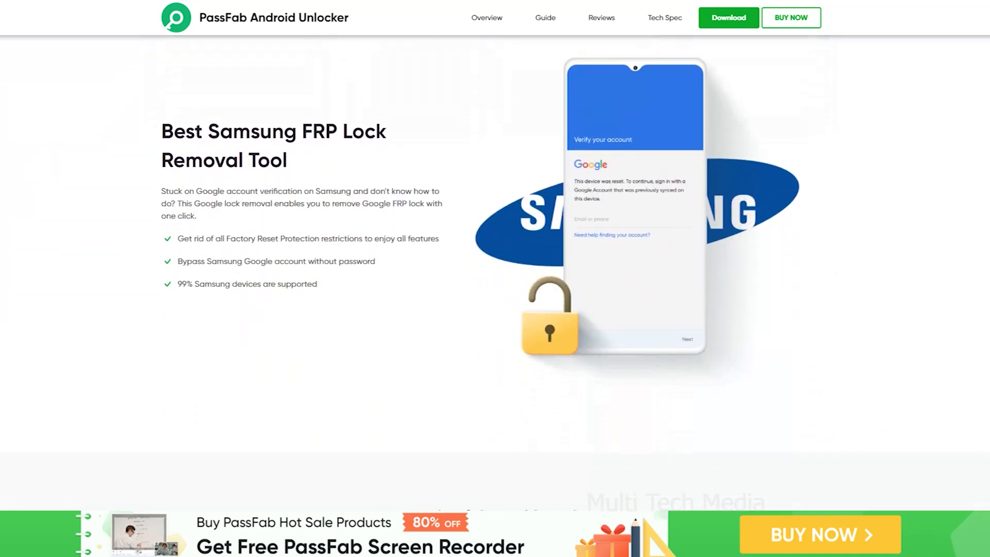
scroll(down, 3)
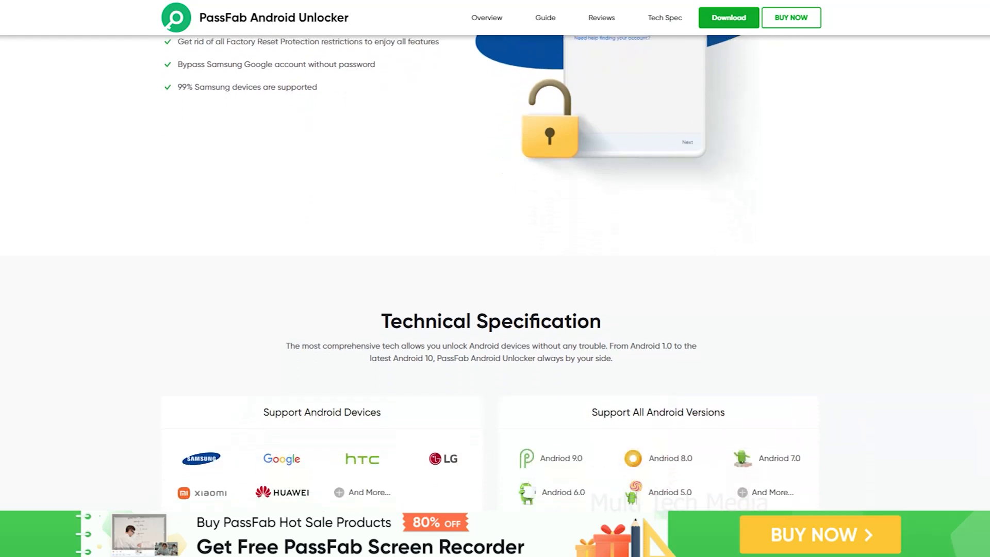
scroll(down, 3)
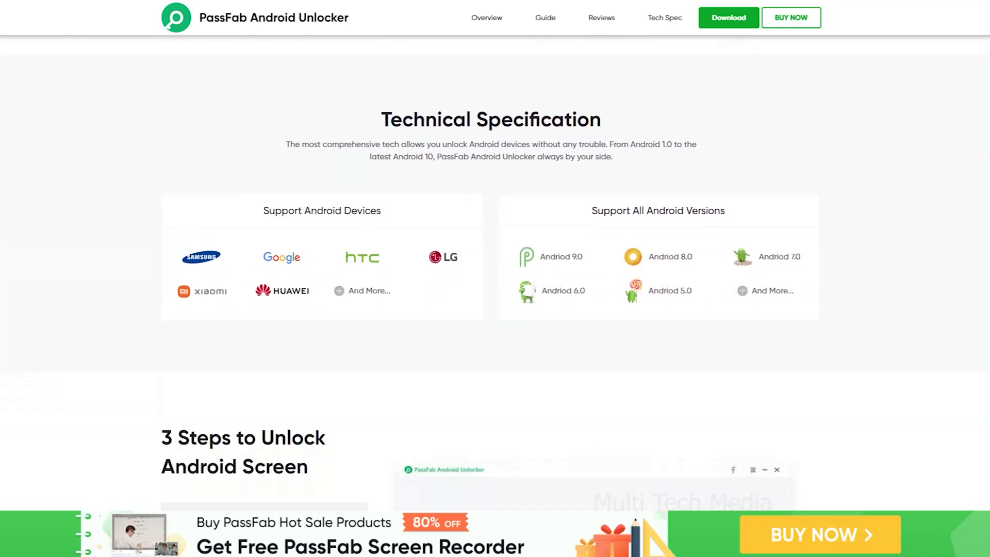
scroll(down, 3)
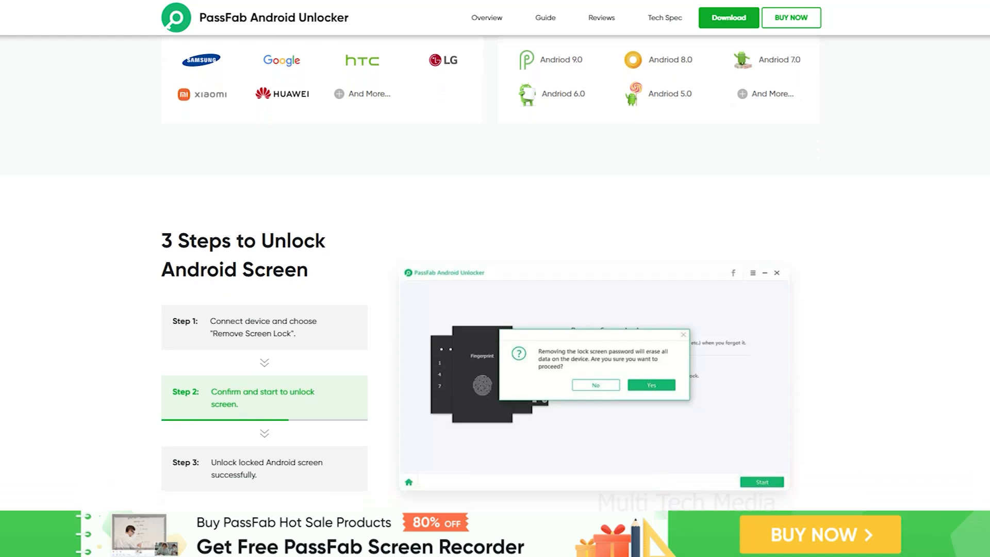
scroll(down, 3)
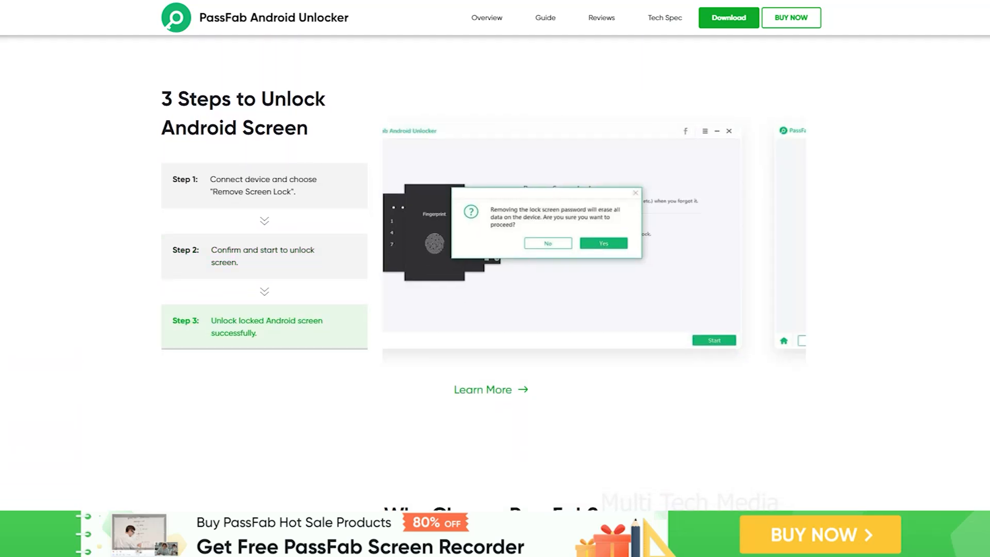